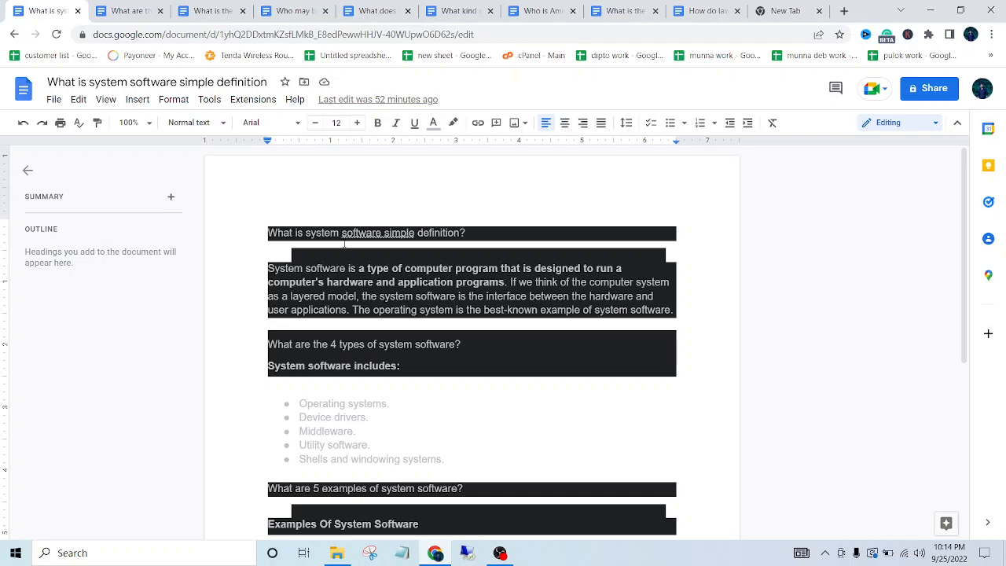
Select the 'What are 5 examples of system software?' question and make it a larger, bold heading
scroll("down", 3)
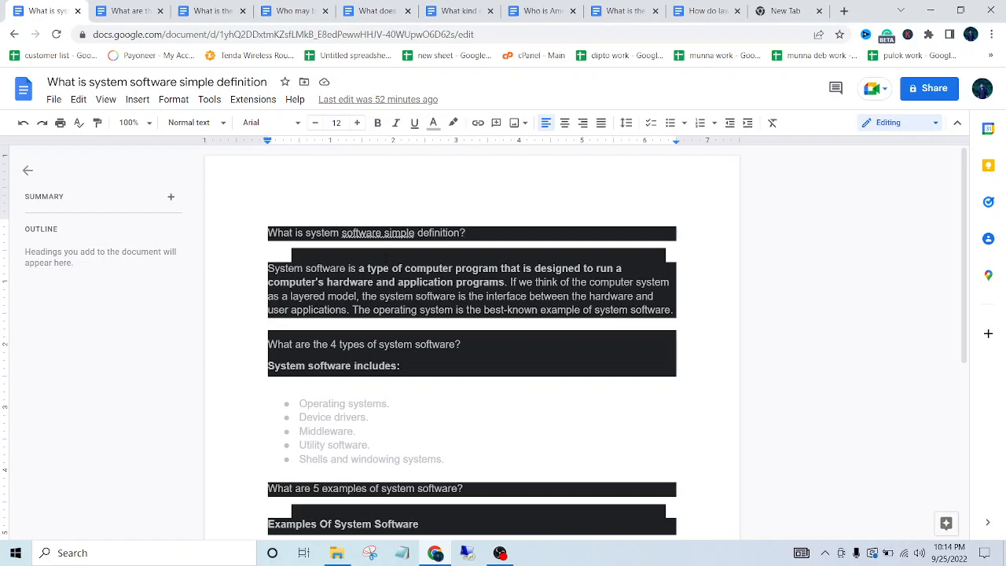
scroll("down", 3)
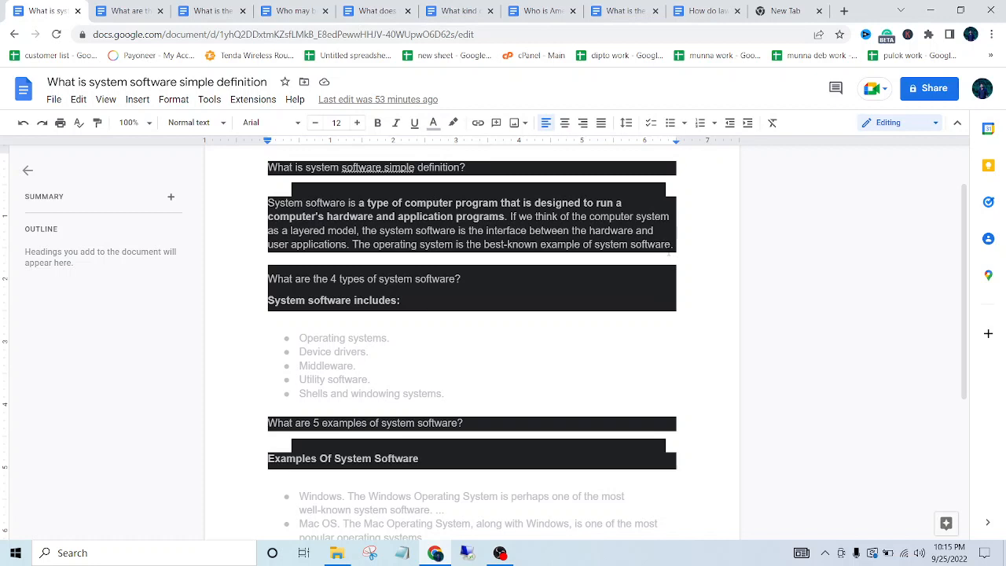
scroll("down", 3)
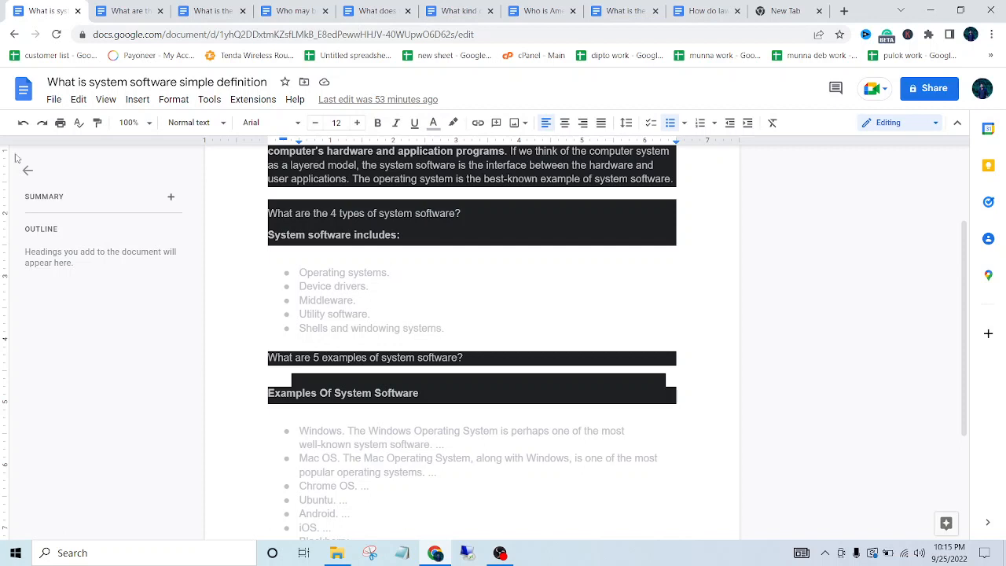
mouse_move(294, 285)
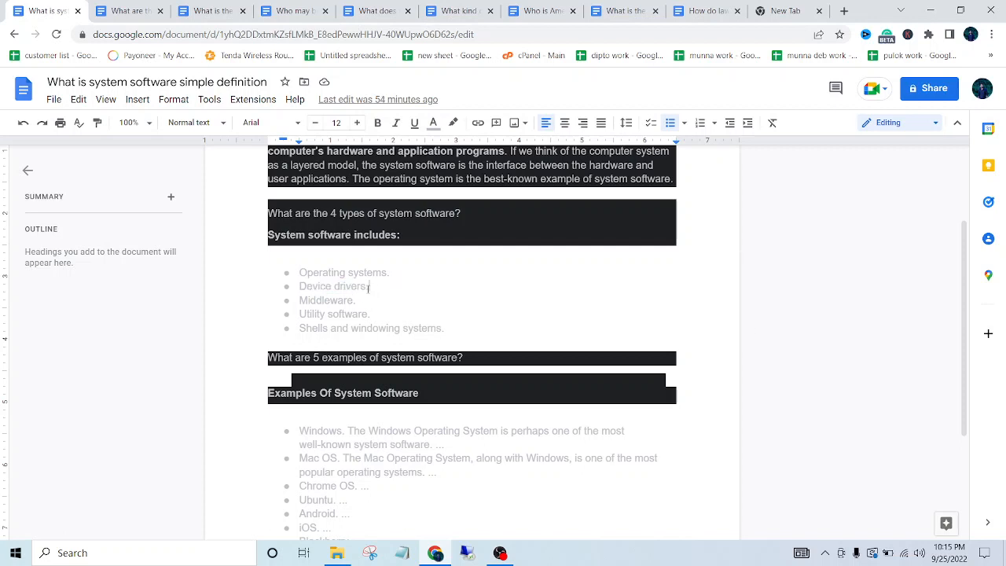
mouse_move(389, 294)
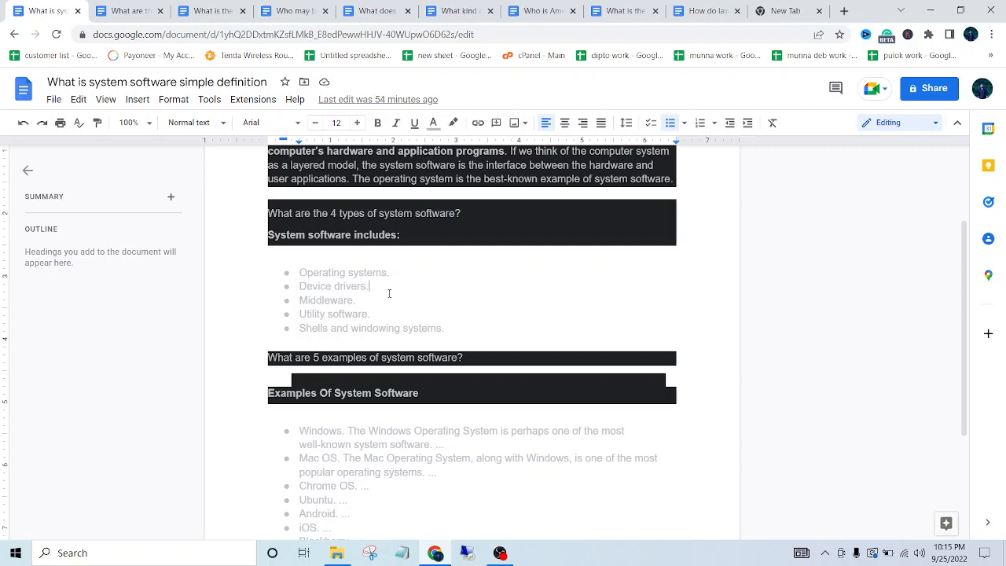
mouse_move(328, 304)
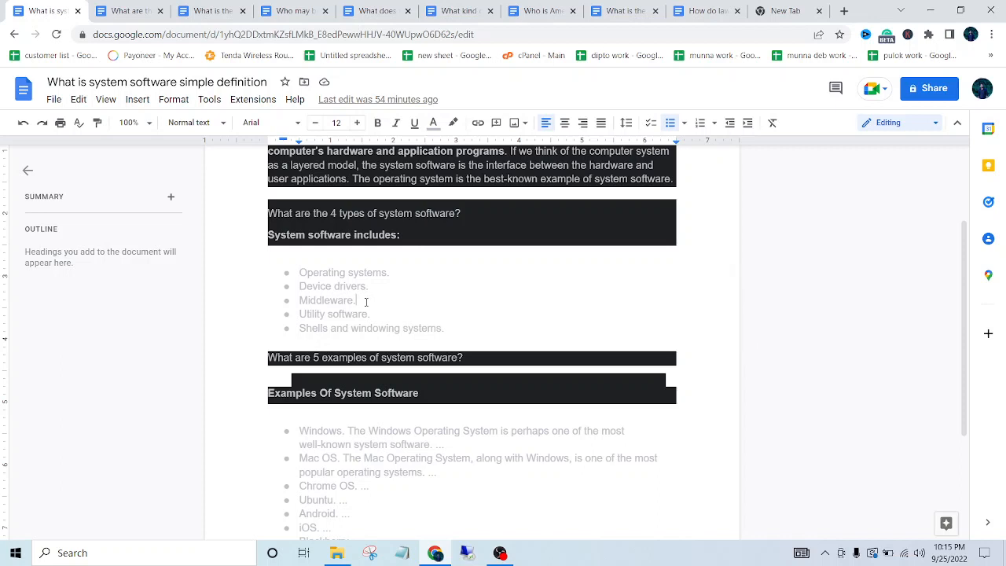
scroll("down", 3)
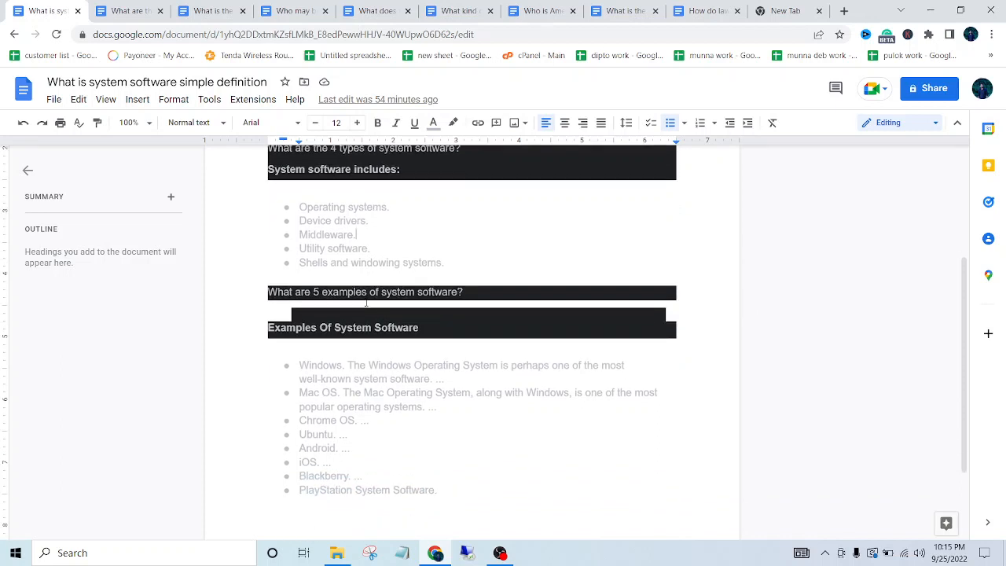
double_click(334, 248)
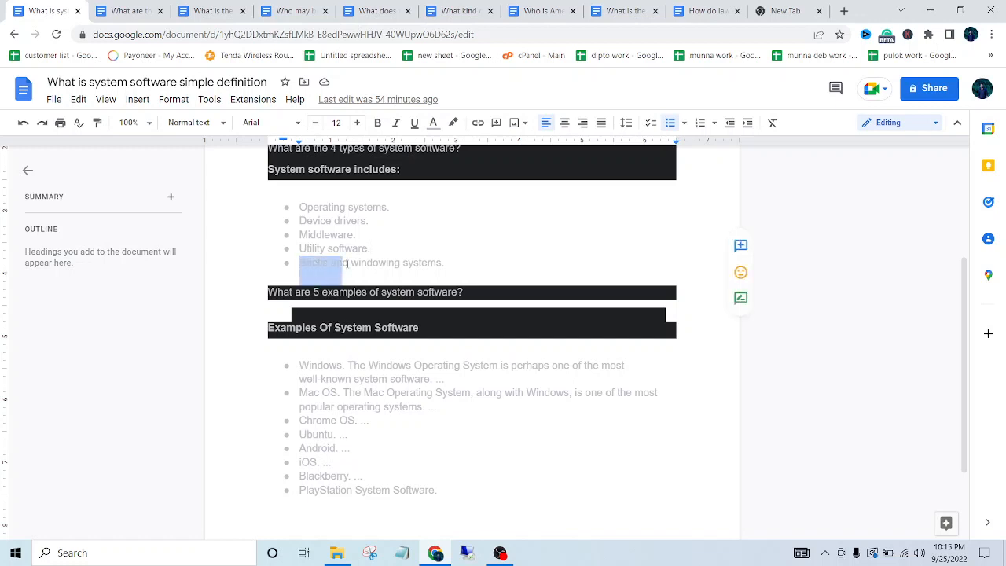
left_click_drag(302, 261, 444, 261)
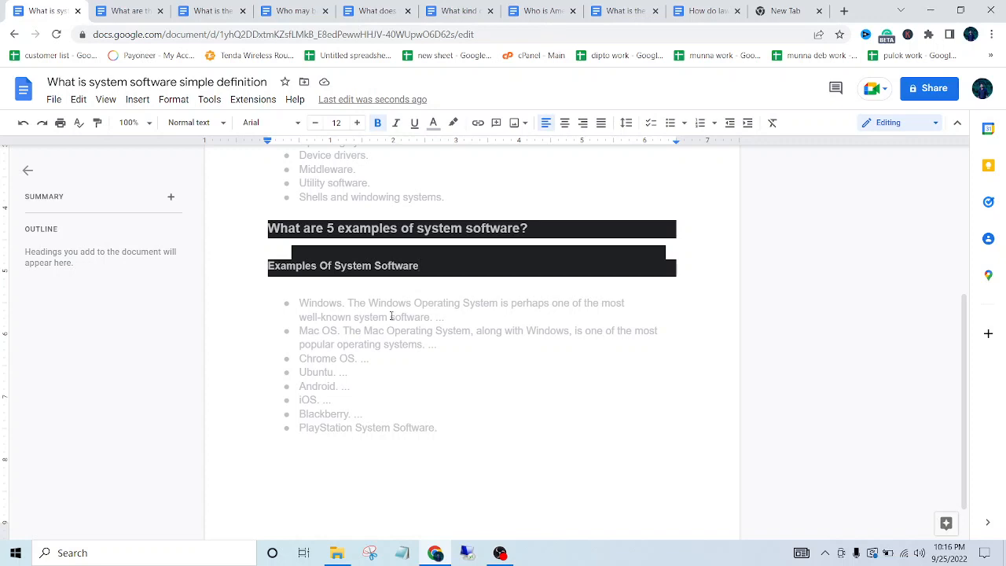
mouse_move(467, 308)
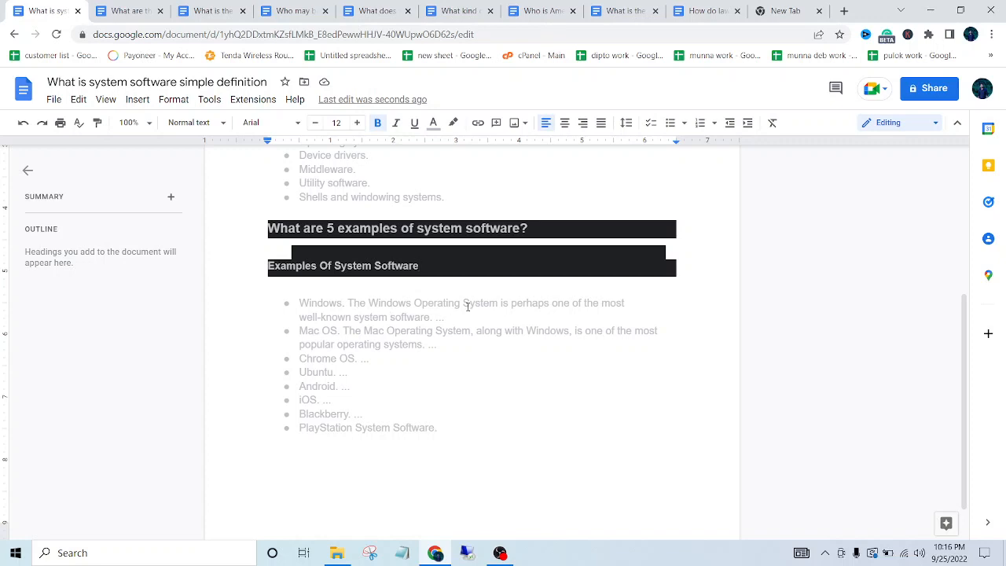
mouse_move(542, 317)
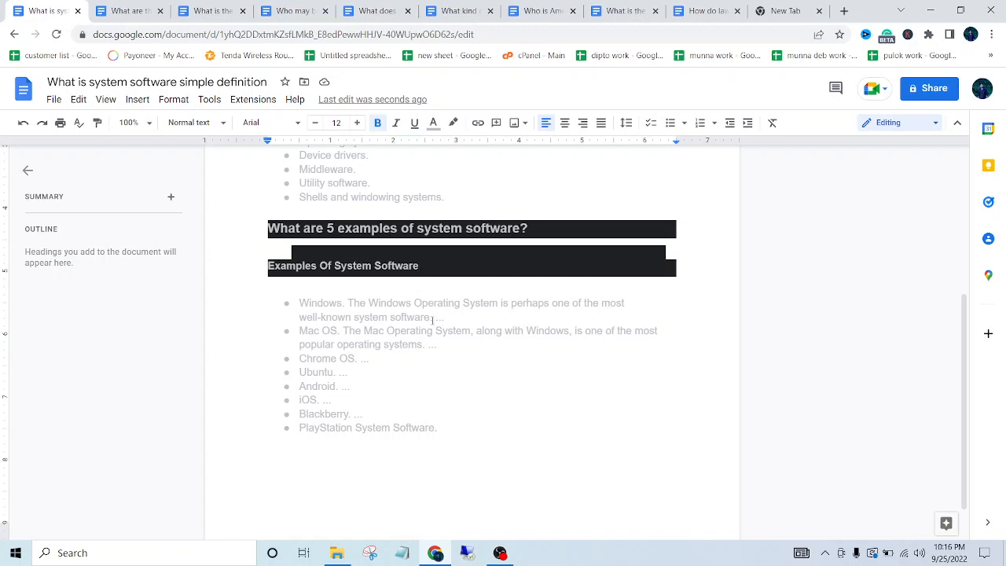
scroll("down", 3)
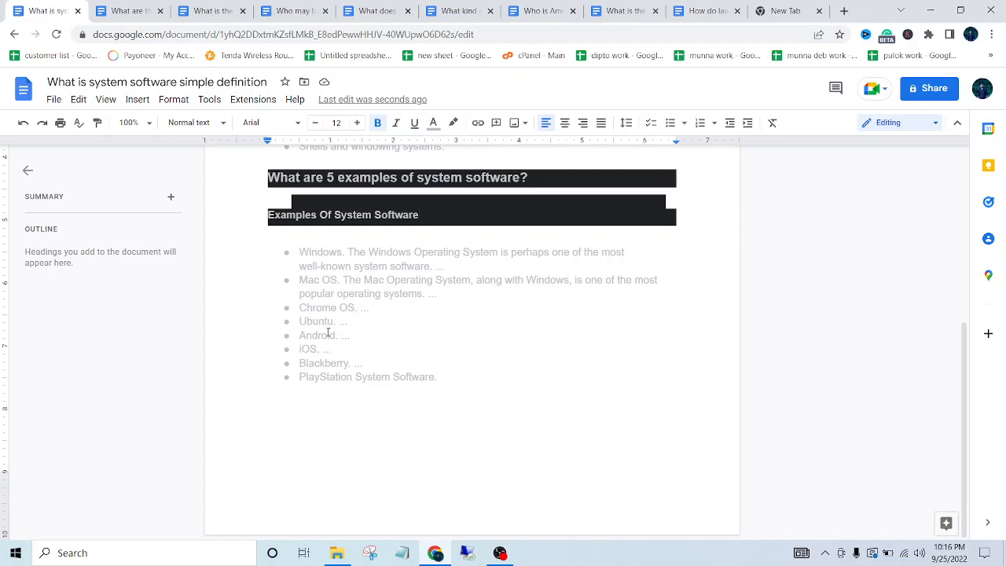
mouse_move(309, 332)
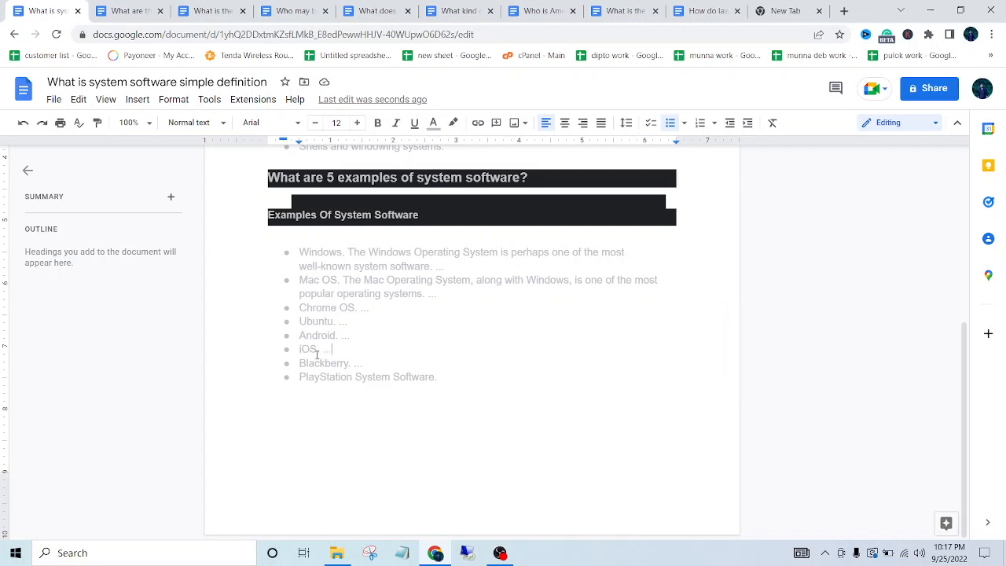
mouse_move(317, 362)
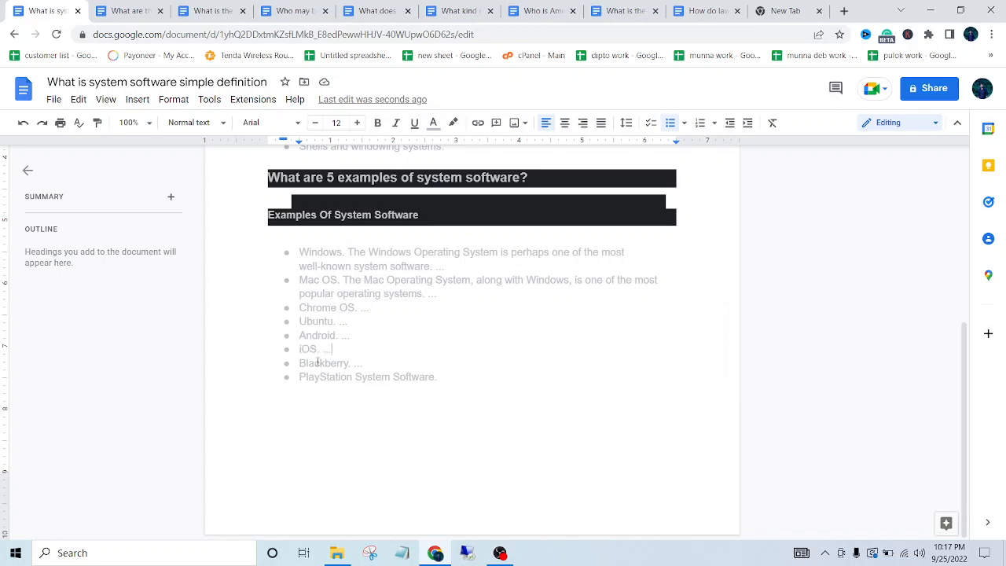
mouse_move(300, 363)
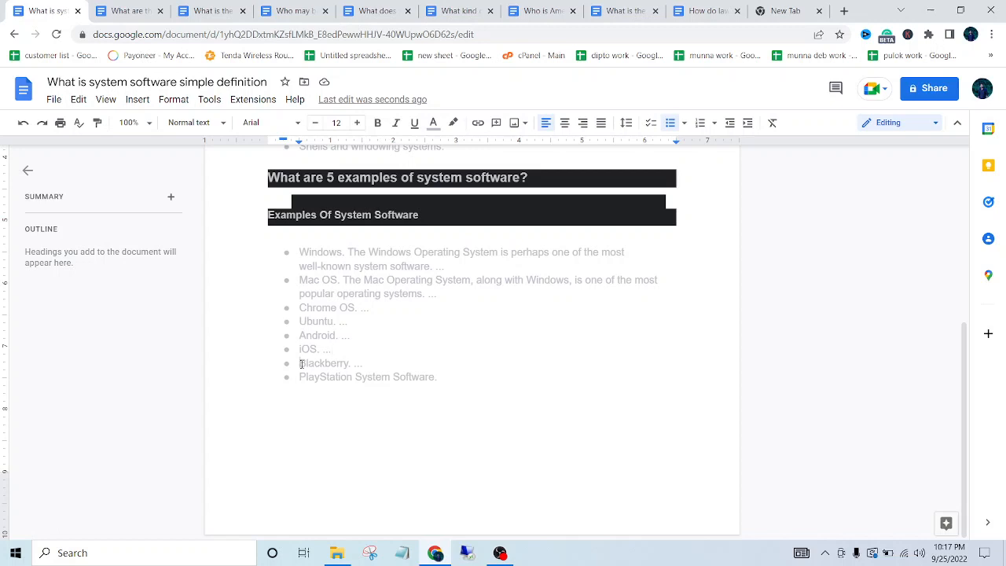
mouse_move(413, 361)
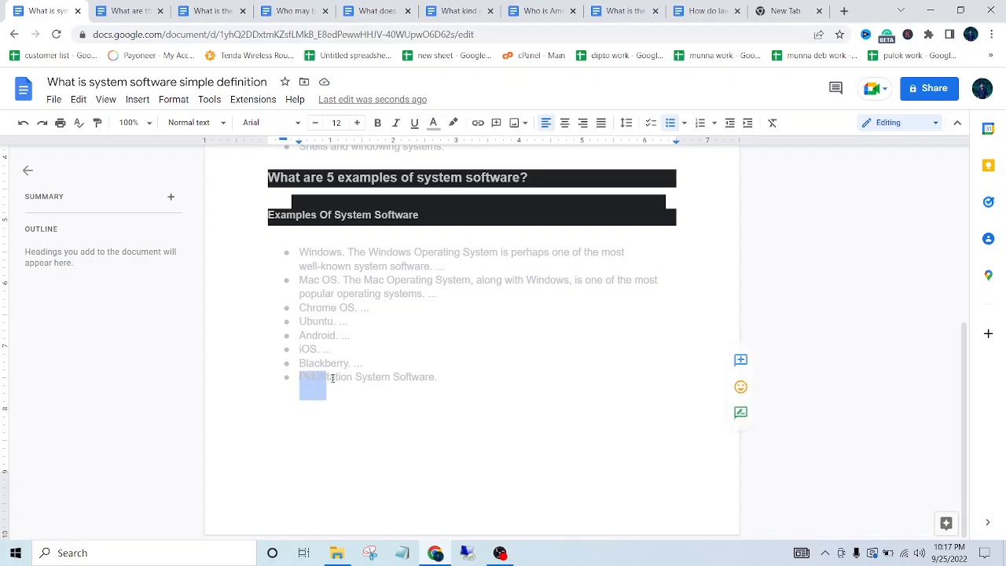
left_click_drag(302, 376, 435, 385)
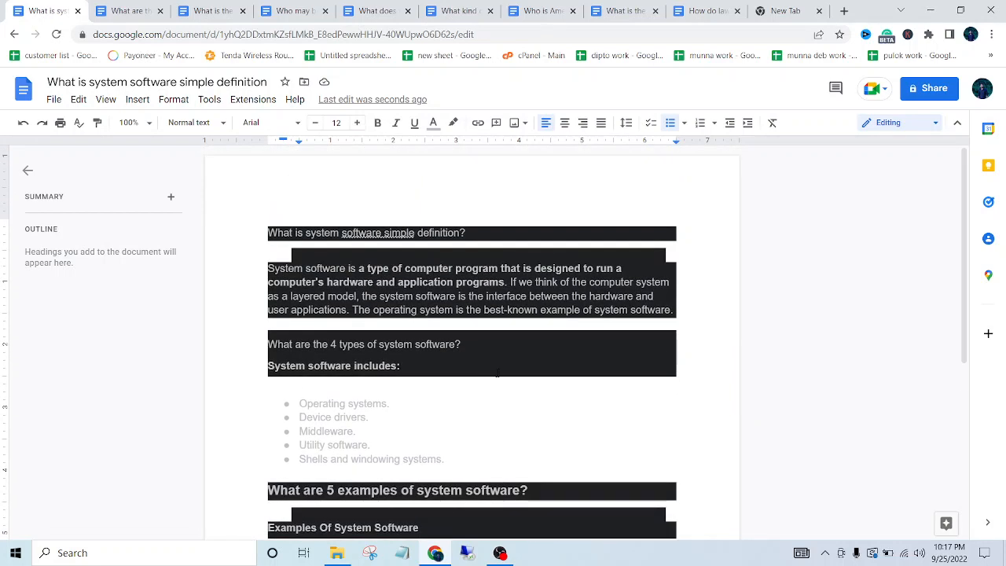
scroll("down", 3)
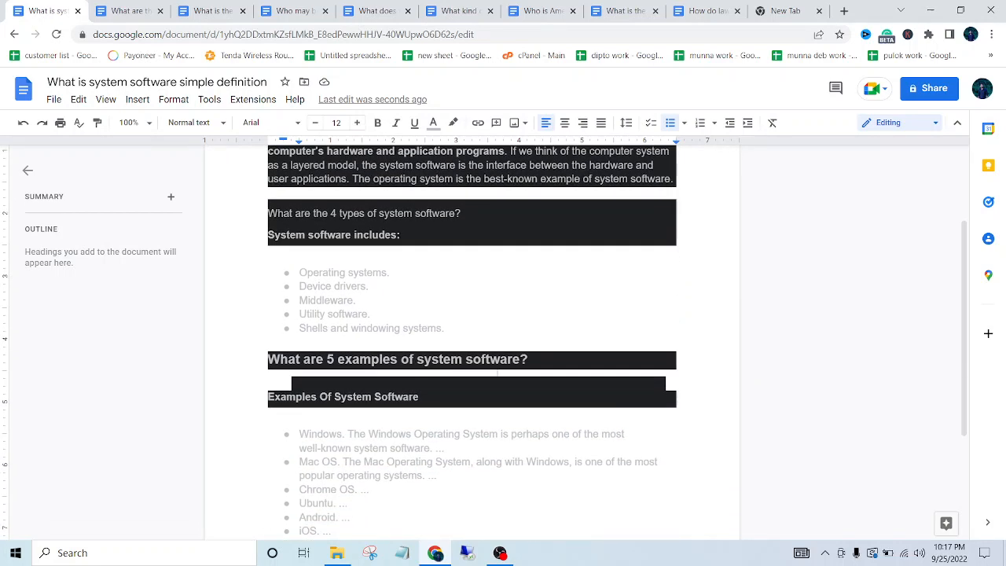